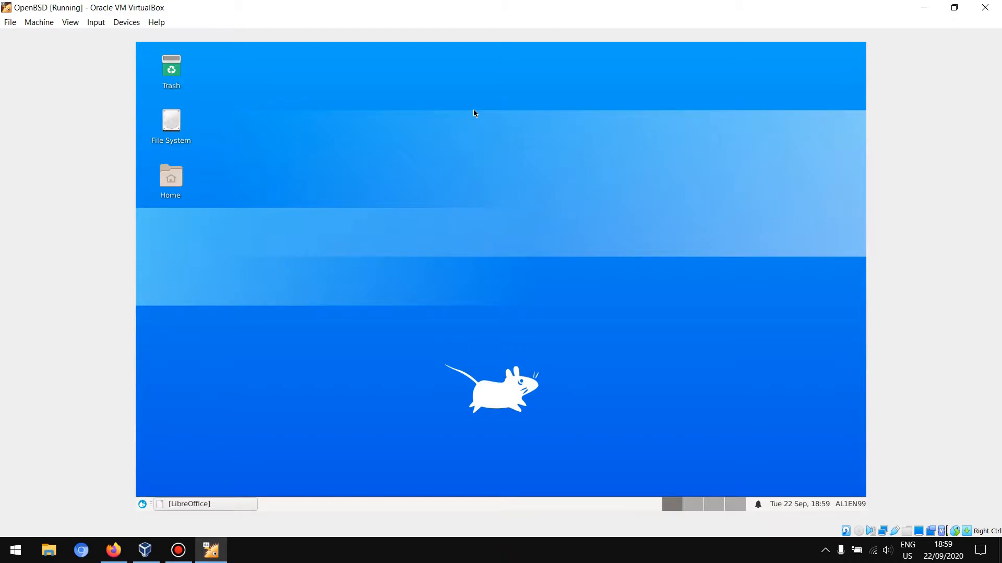
mouse_move(284, 357)
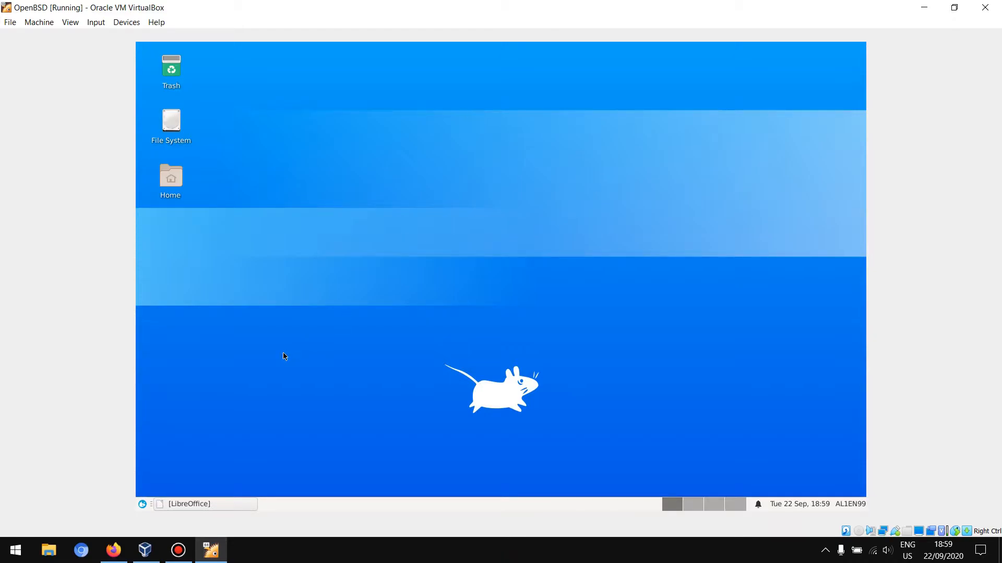
- Bring up the Whisker applications menu showing the Favorites list
left_click(210, 550)
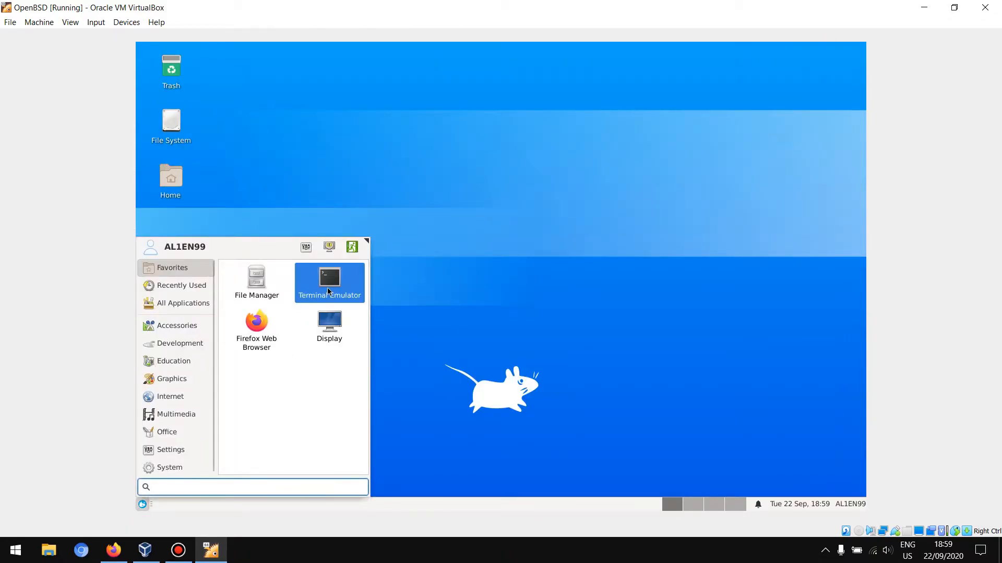
- Start a terminal session and enter the doas pkg install command
left_click(329, 280)
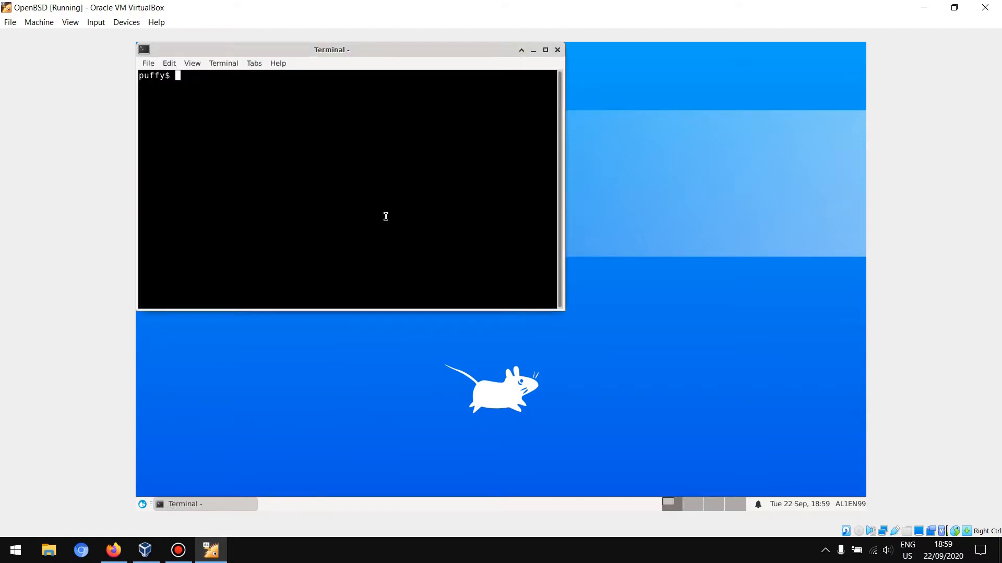
type("doas pkg_in")
type("li")
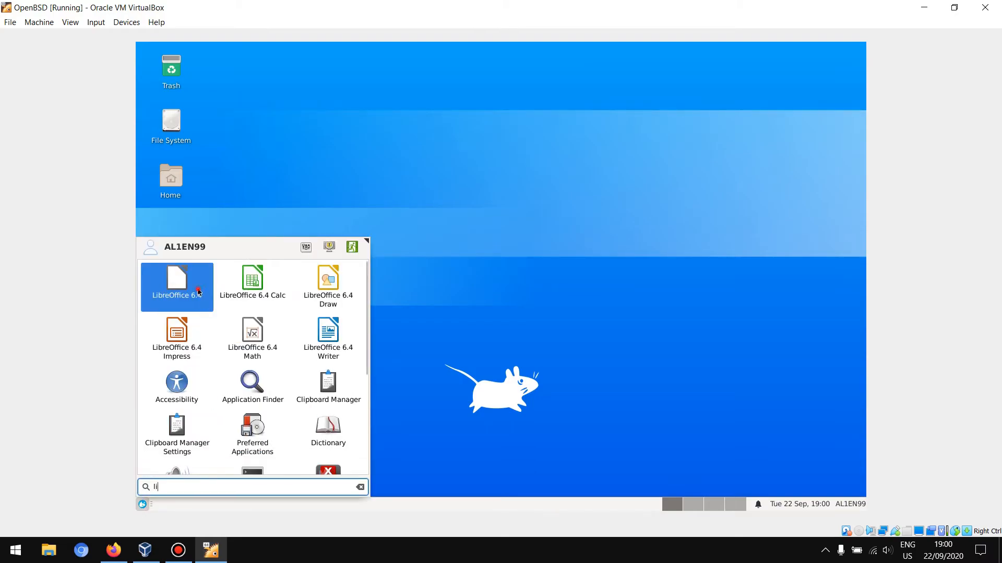
- Launch LibreOffice from the searched application list
left_click(623, 460)
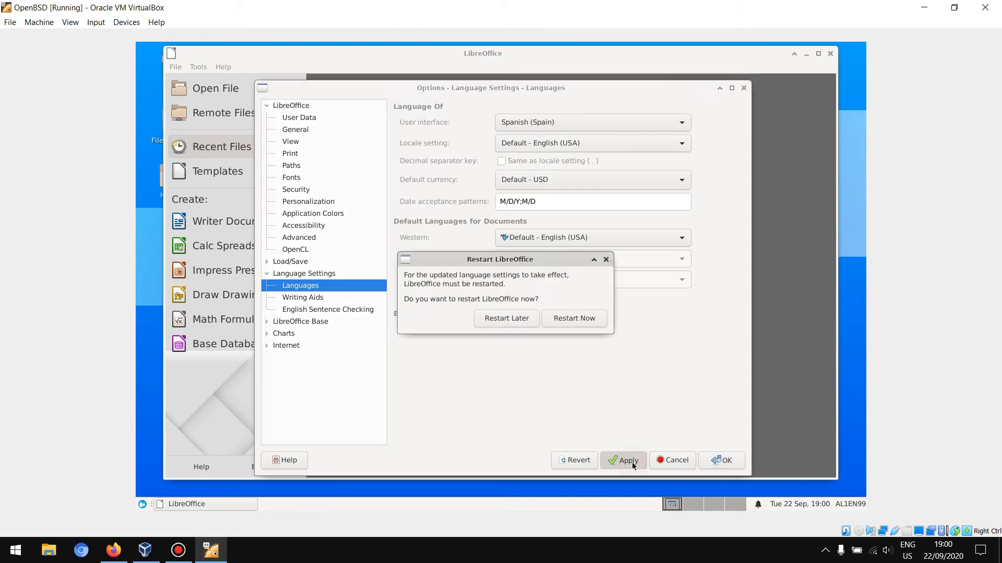